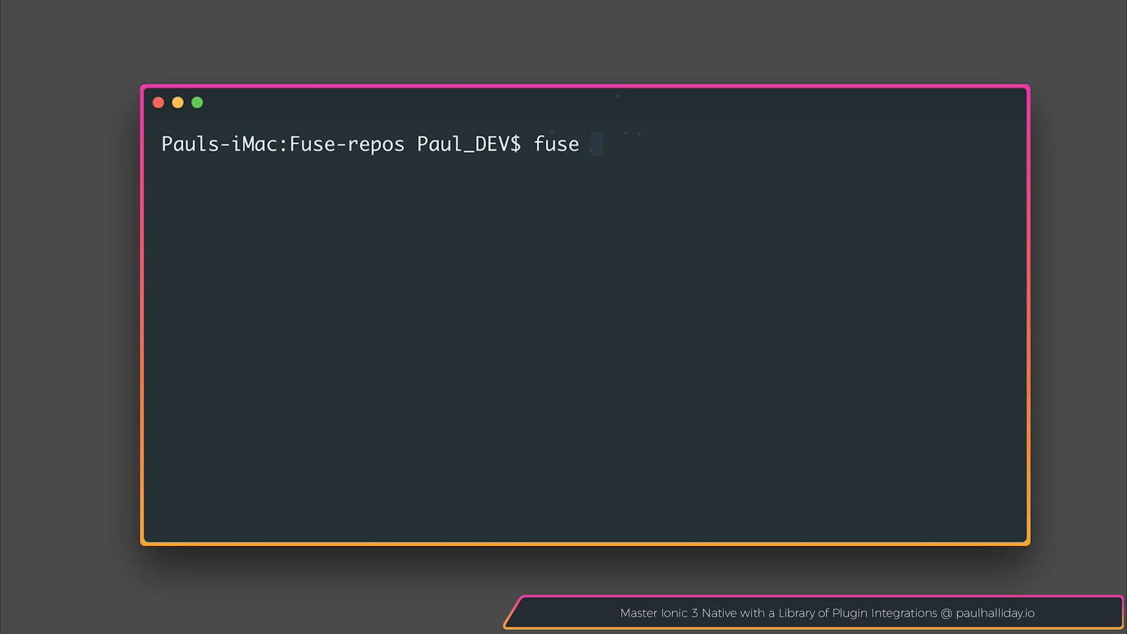
- Run `fuse create app PhoneCall`, move into the PhoneCall folder and open it with `code .`
text(create app)
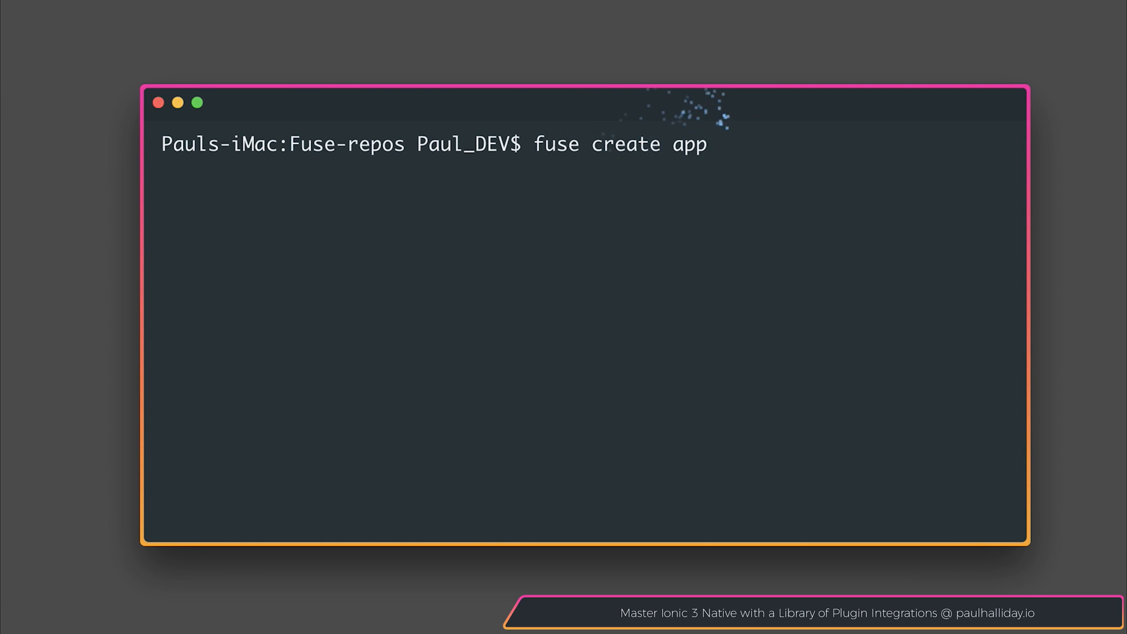
text(PhoneCall)
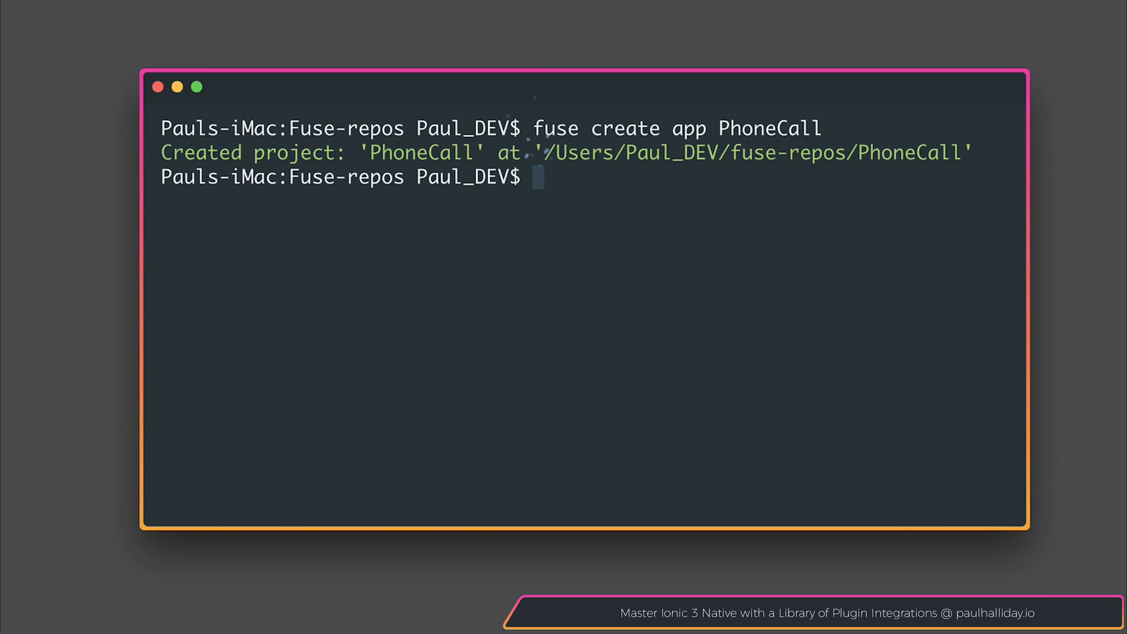
text(cd PhoneCall)
text(code)
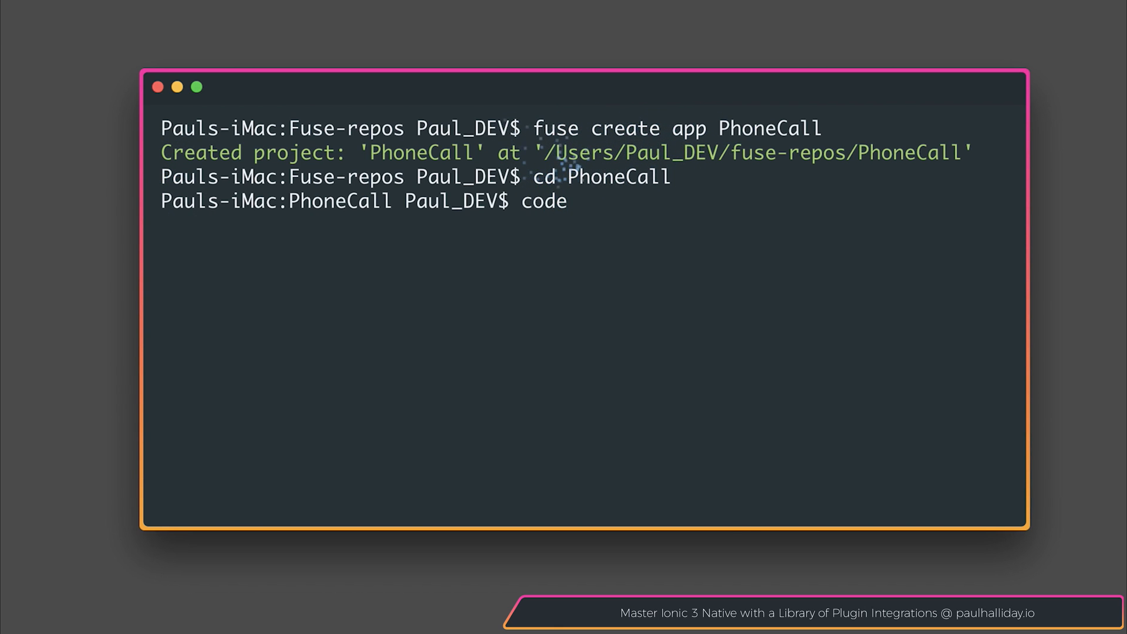
key(Return)
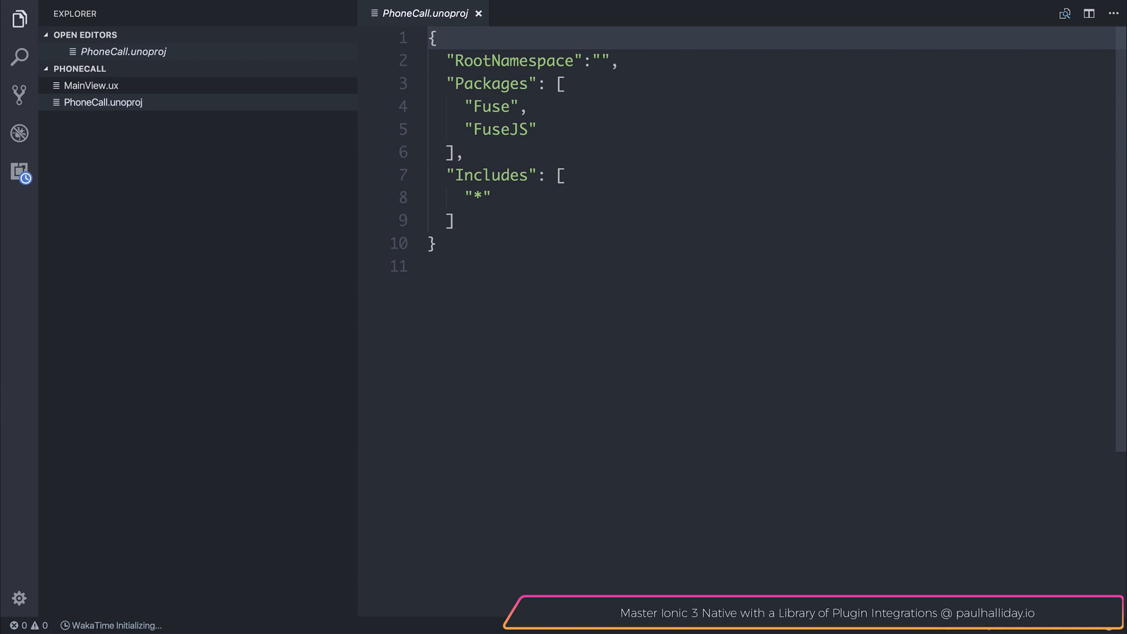
- Add "Fuse.Launcher" after "FuseJS" in PhoneCall.unoproj's Packages array and save
click(504, 129)
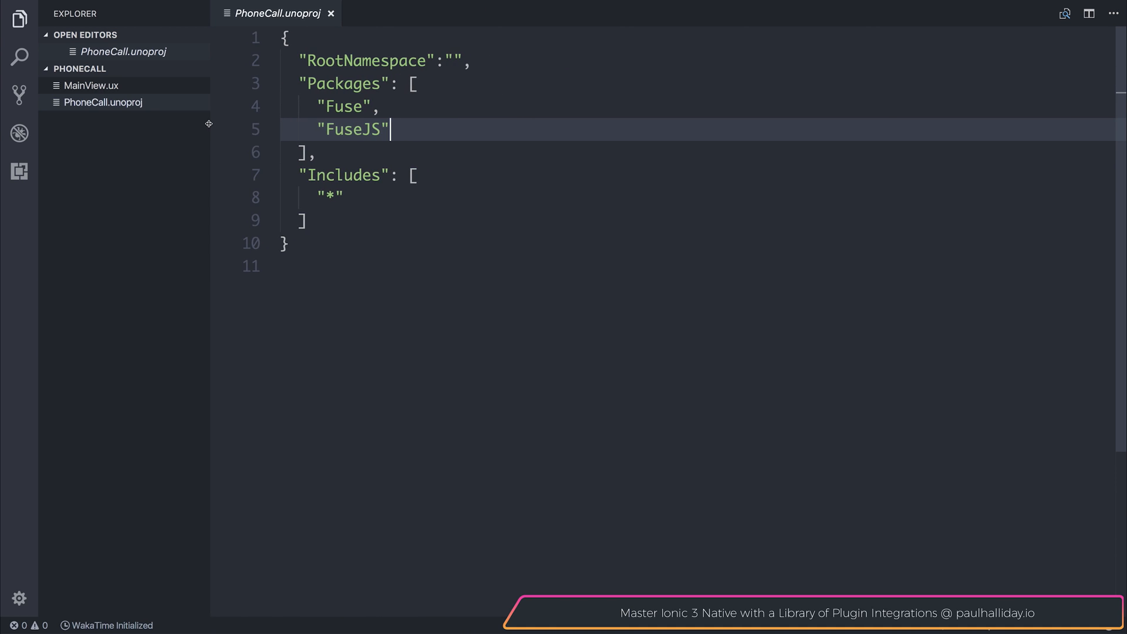
text(,)
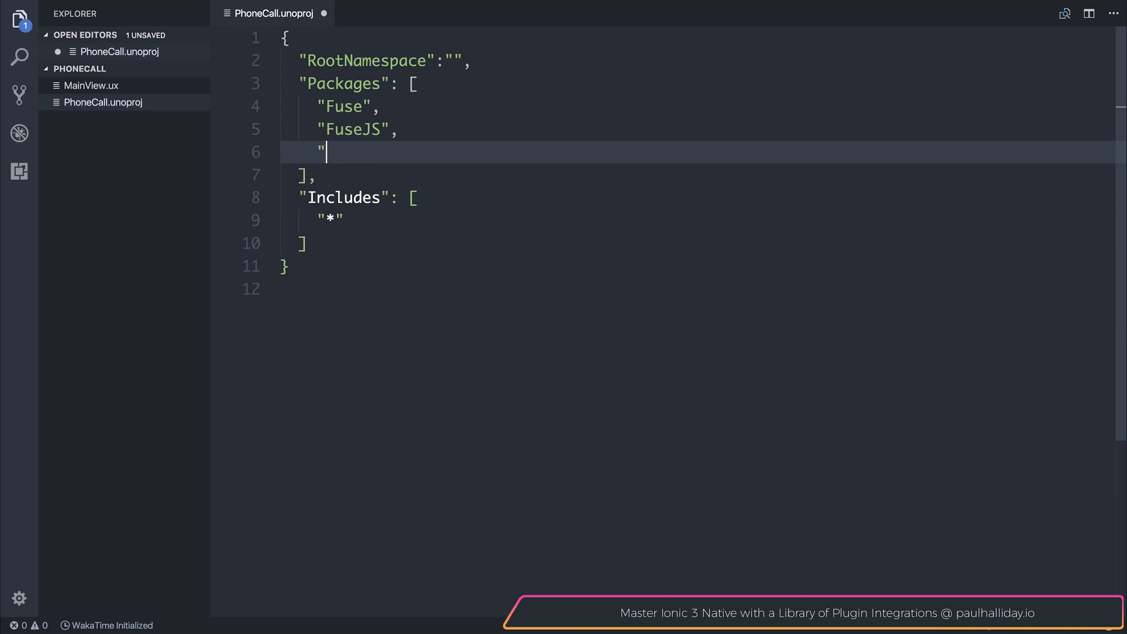
text(Fuse.Laun)
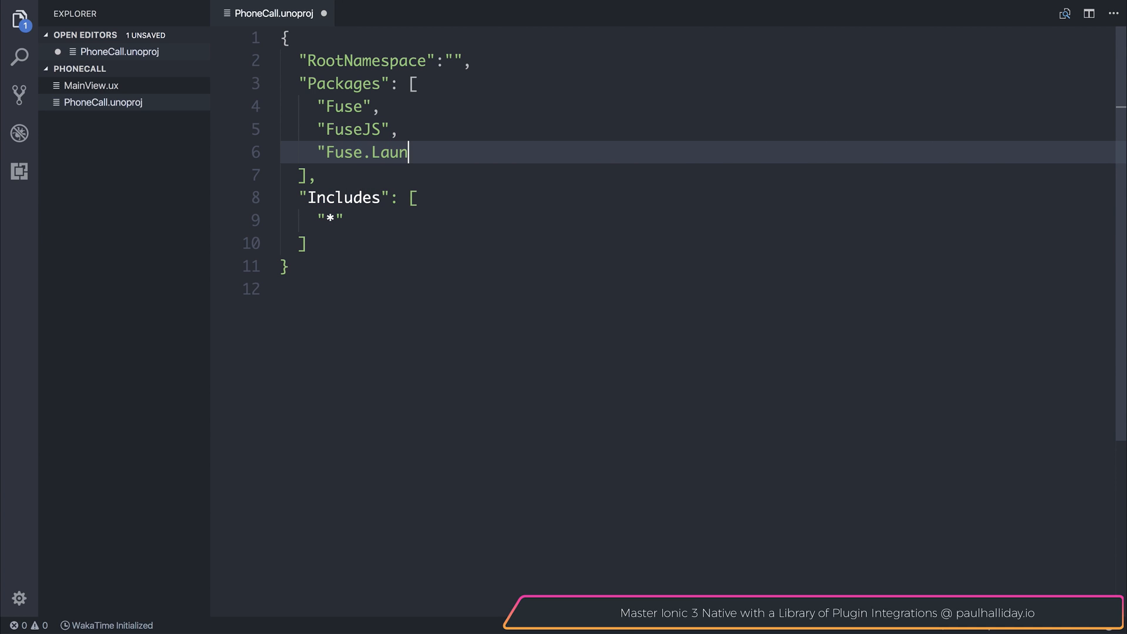
text(cher")
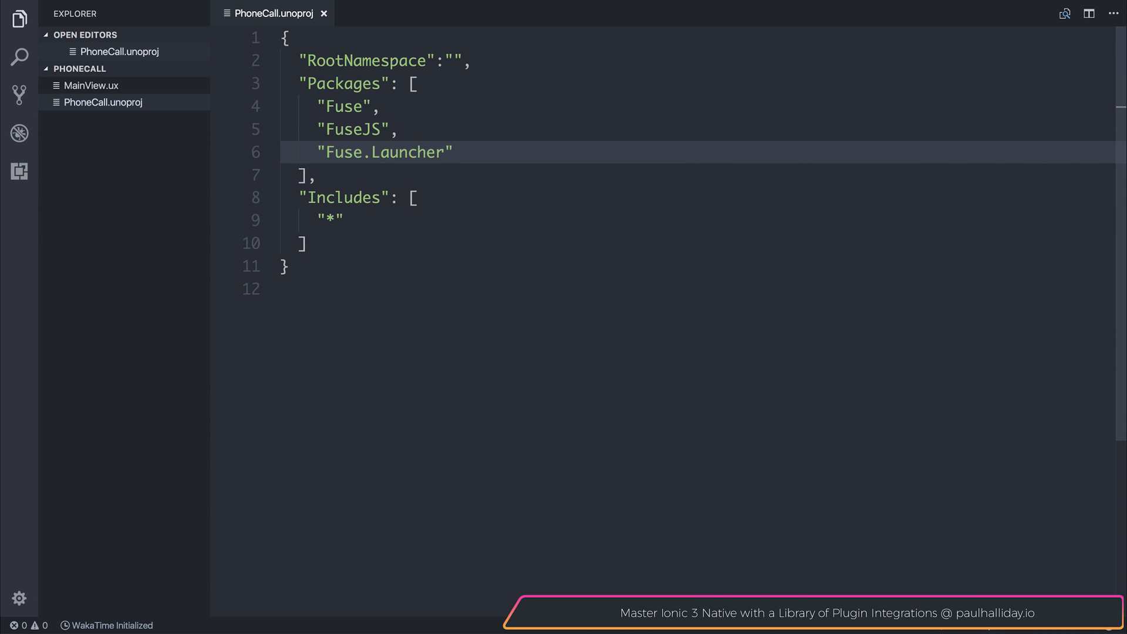
- In MainView.ux, add a Button with an empty Clicked="" handler inside the App element
click(92, 85)
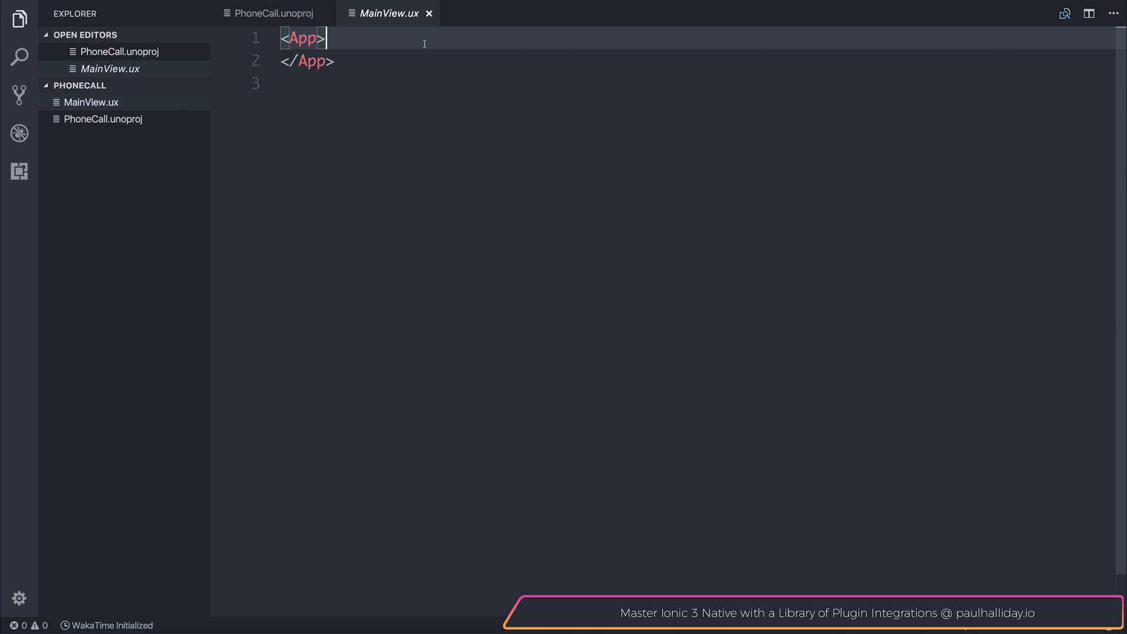
key(Enter)
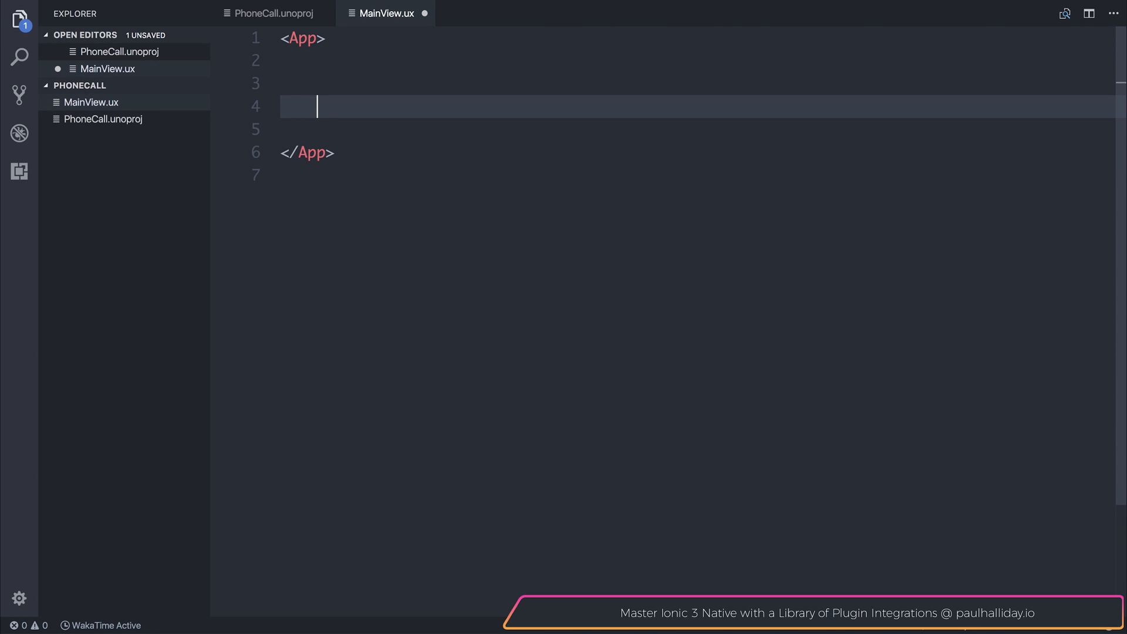
text(Button)
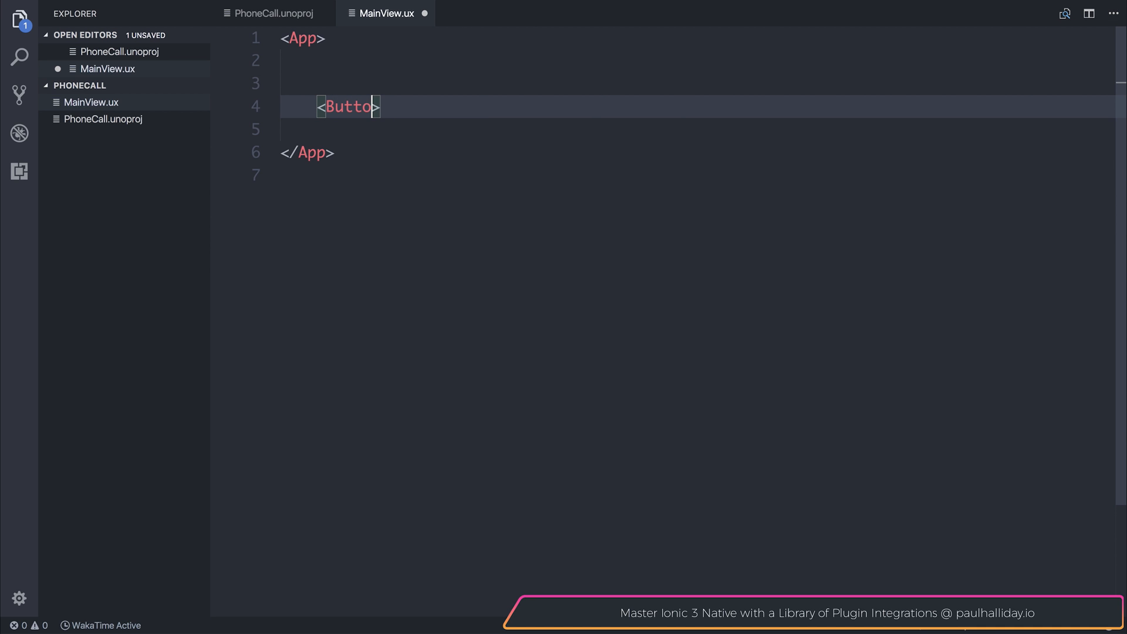
text(>)
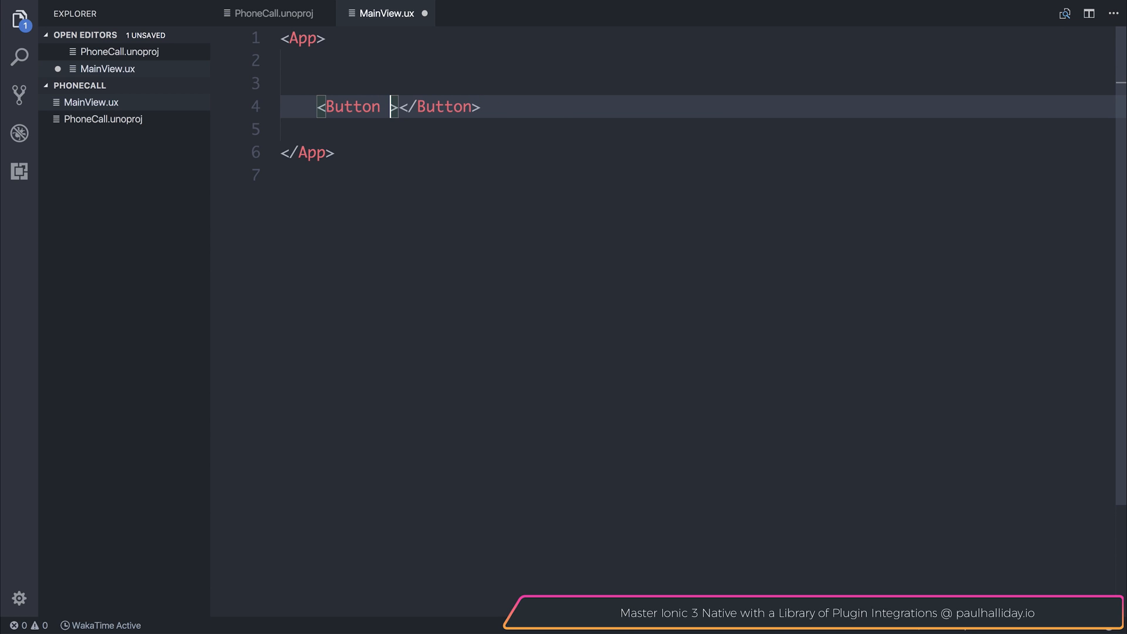
text(Clicked="")
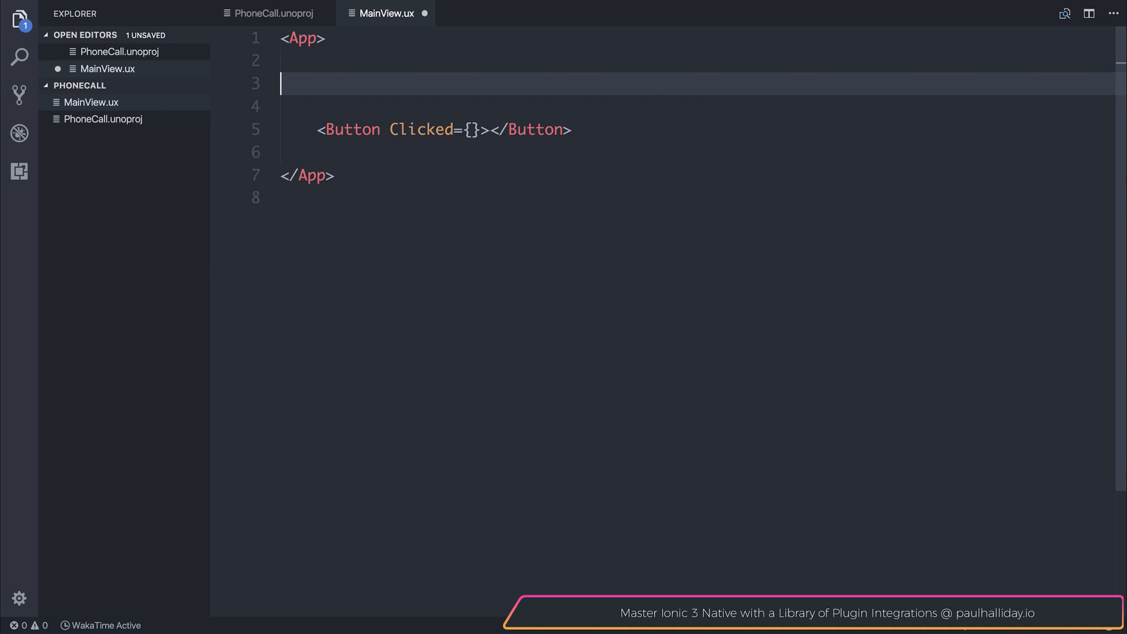
- Add an empty <JavaScript></JavaScript> block with a blank line ready for code
text(JavaScript)
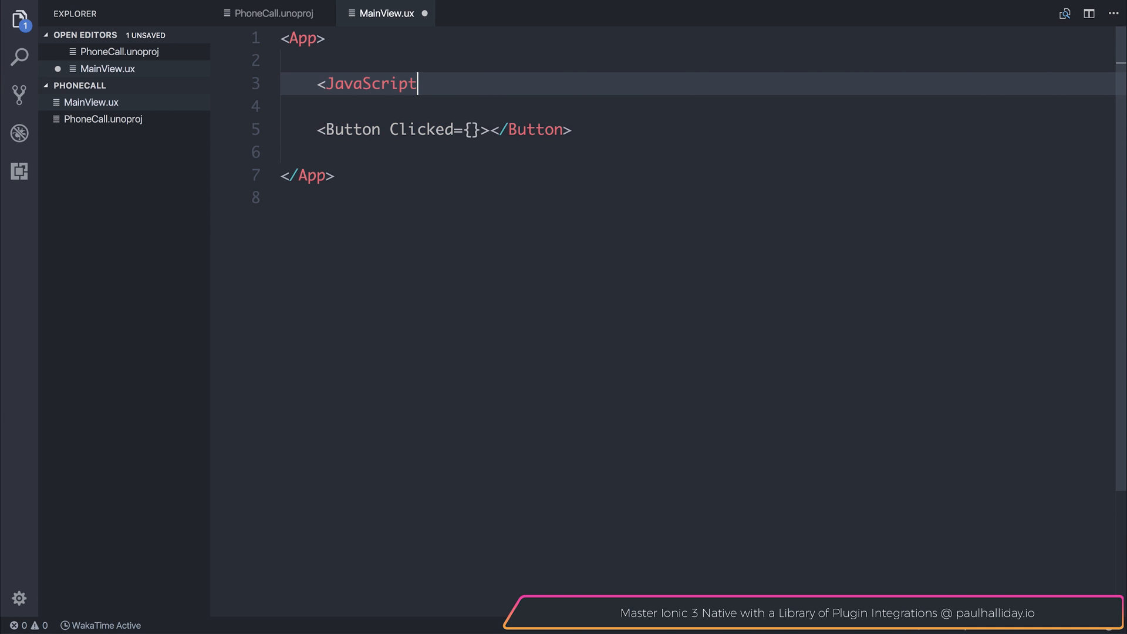
text(></>)
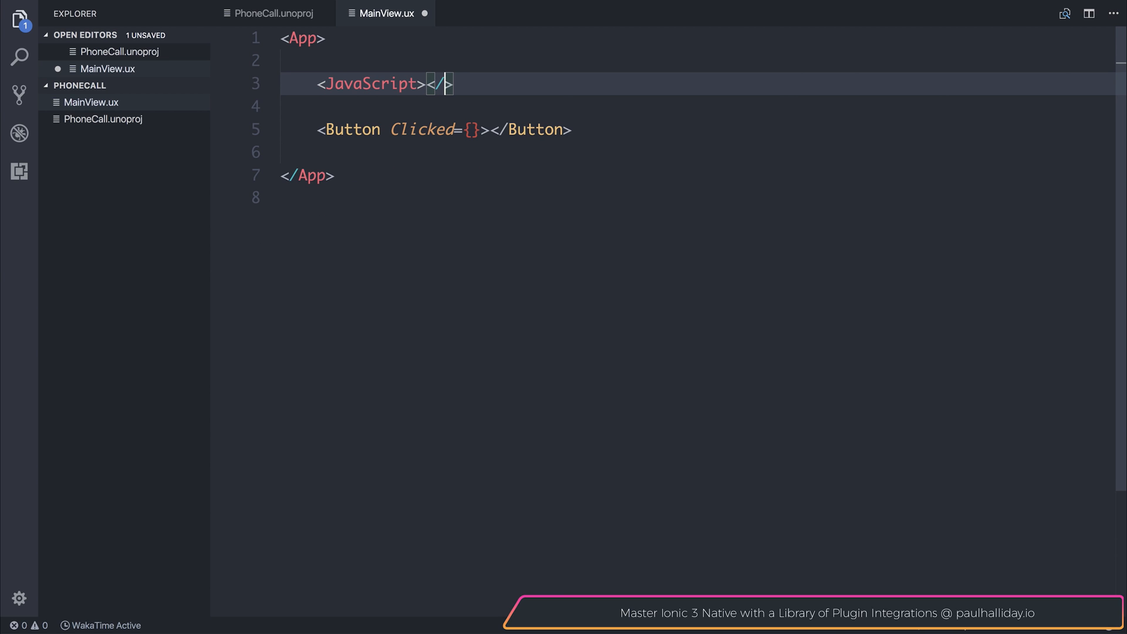
text(JavaScript)
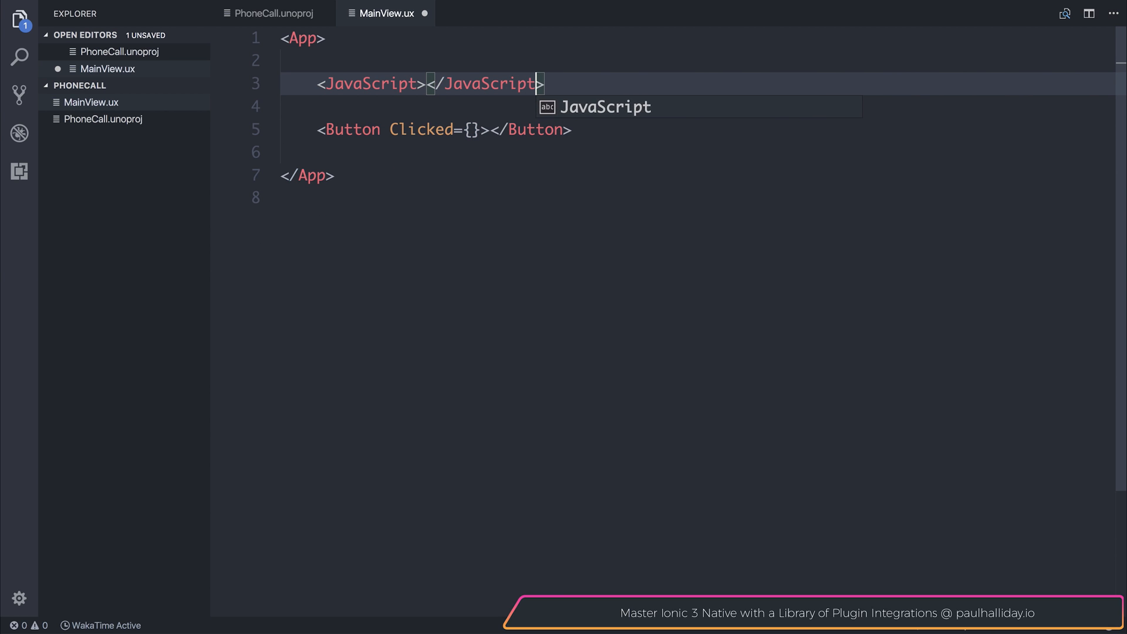
key(Enter)
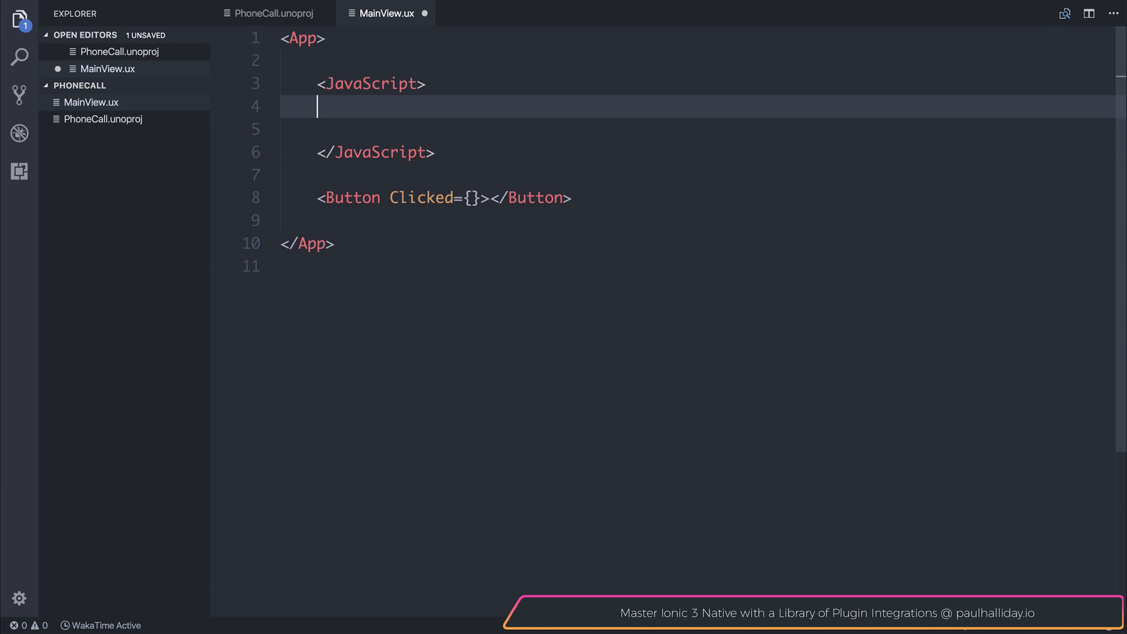
- Declare var phone requiring the "FuseJS/Phone" module
key(Enter)
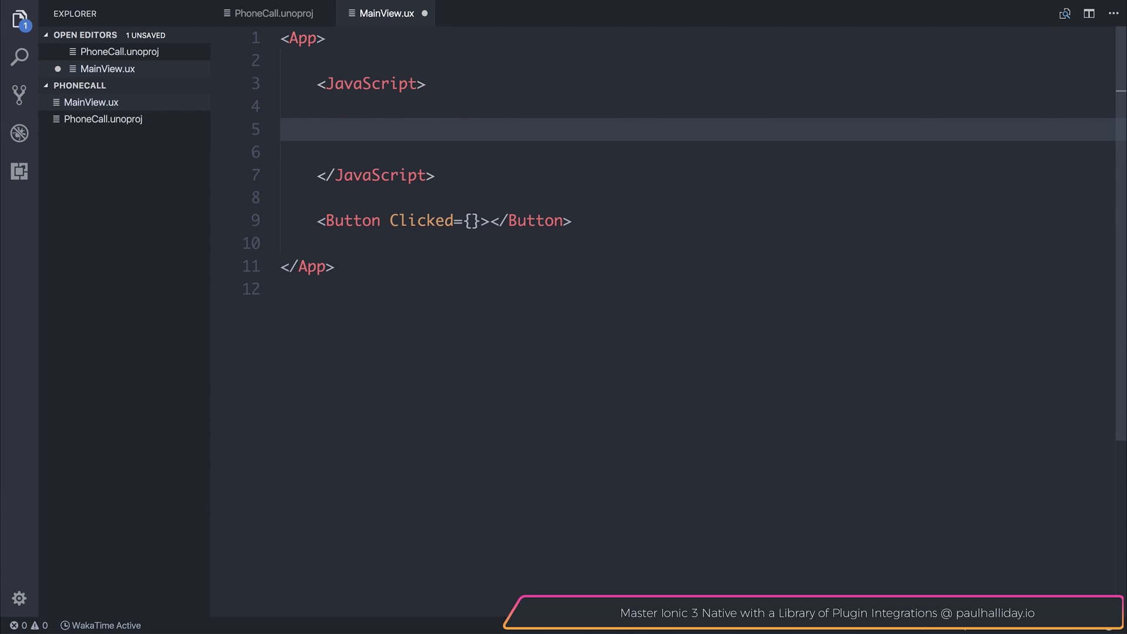
text(var phone)
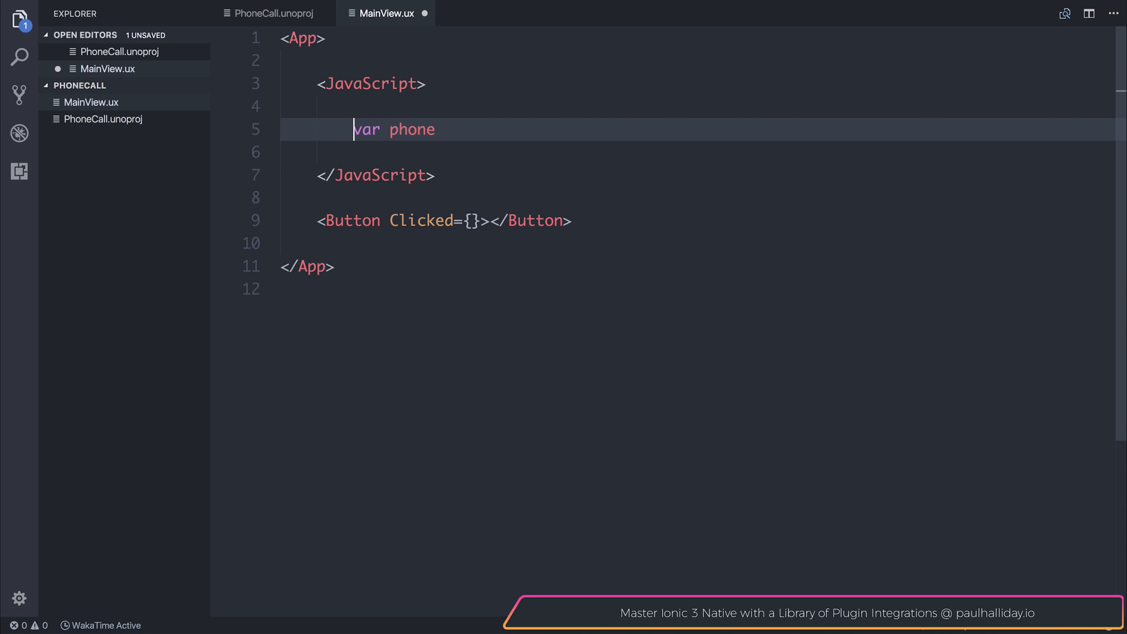
text(= "F")
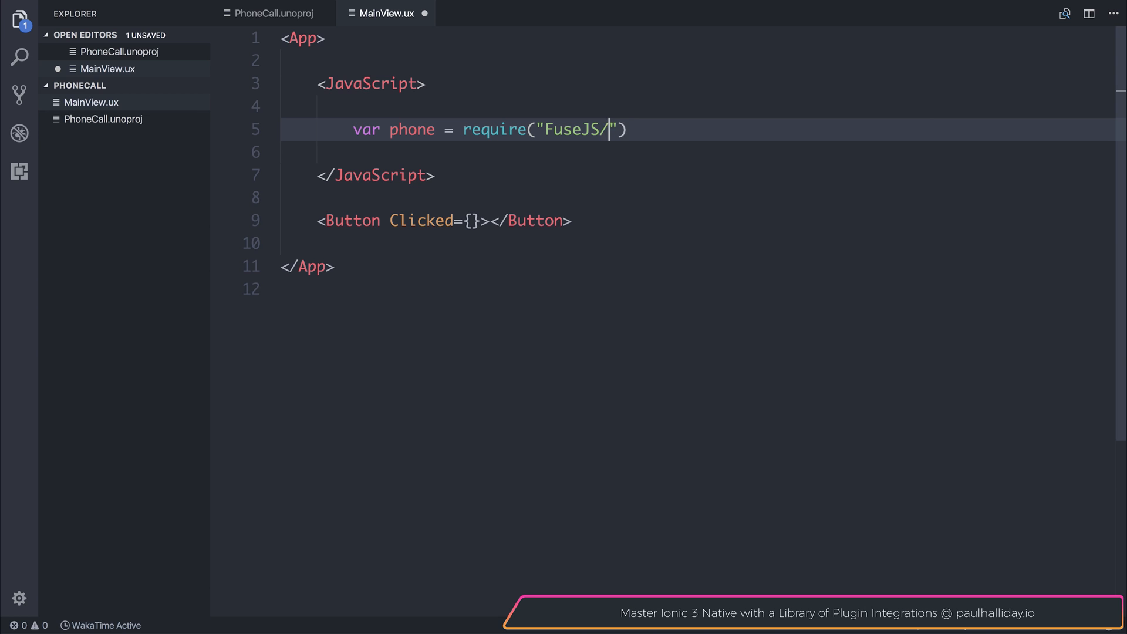
text(Phone)
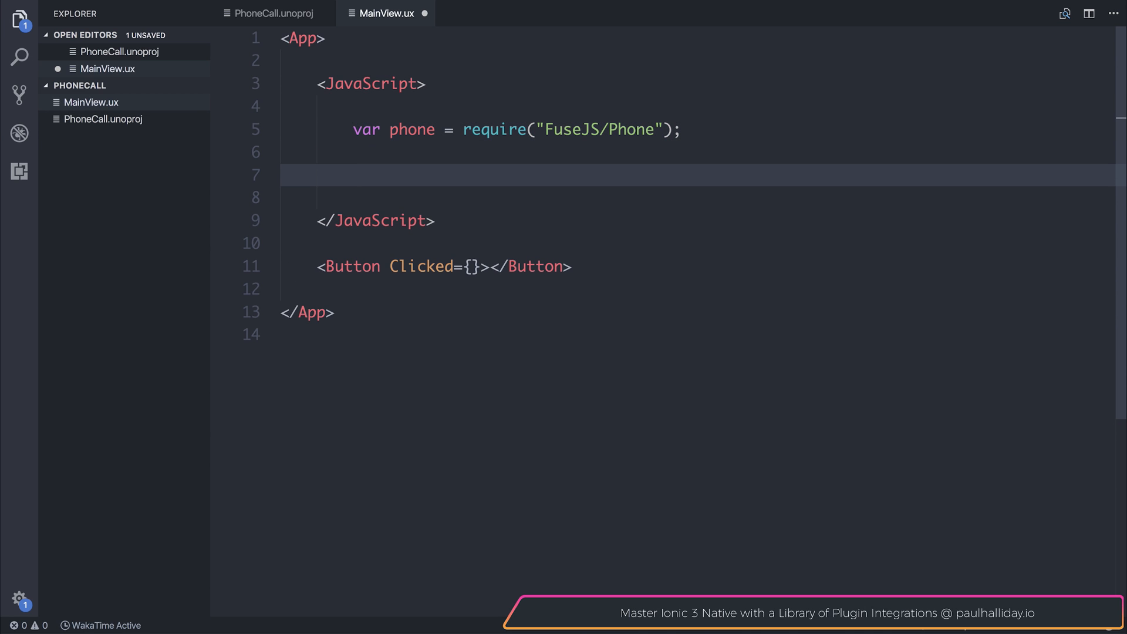
text(module.exports = {)
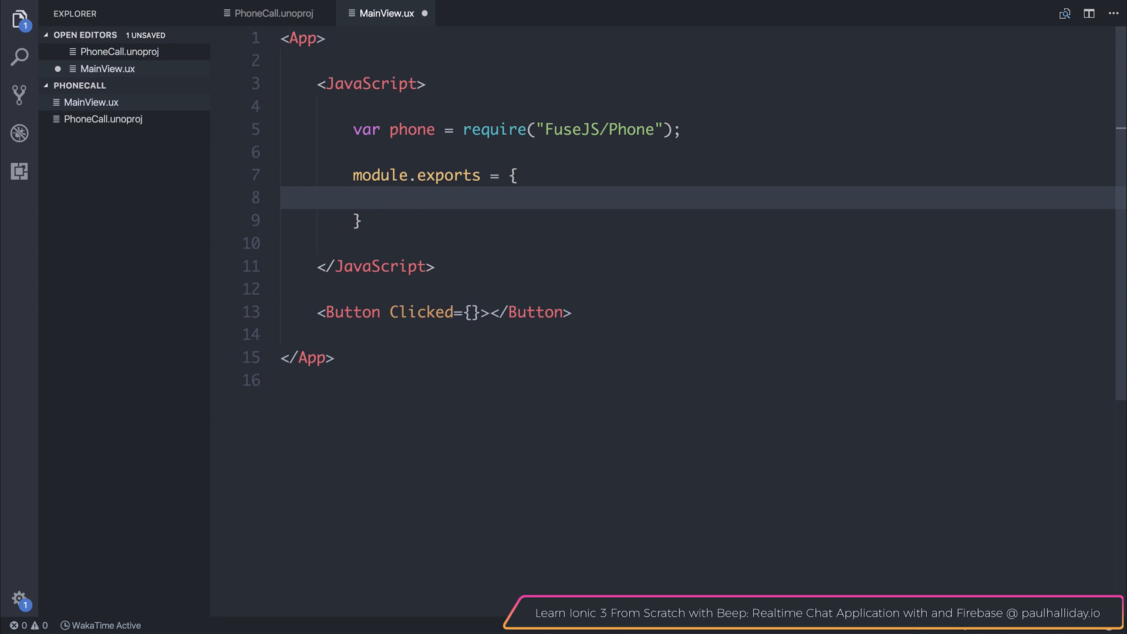
text(phoneCall())
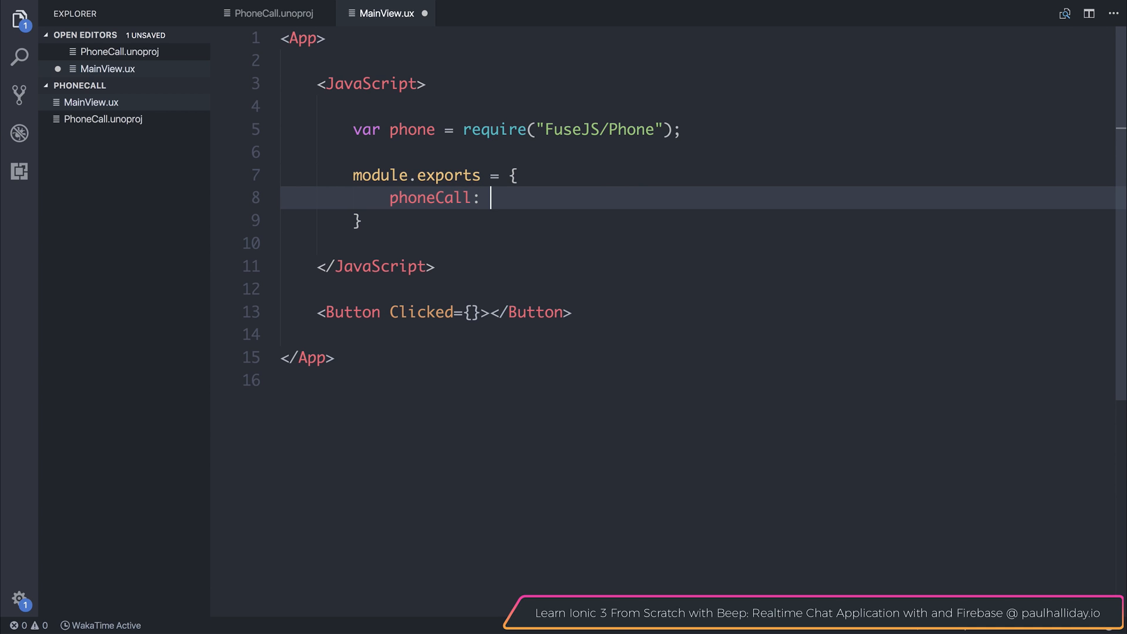
text(function() {)
text(phone.call()
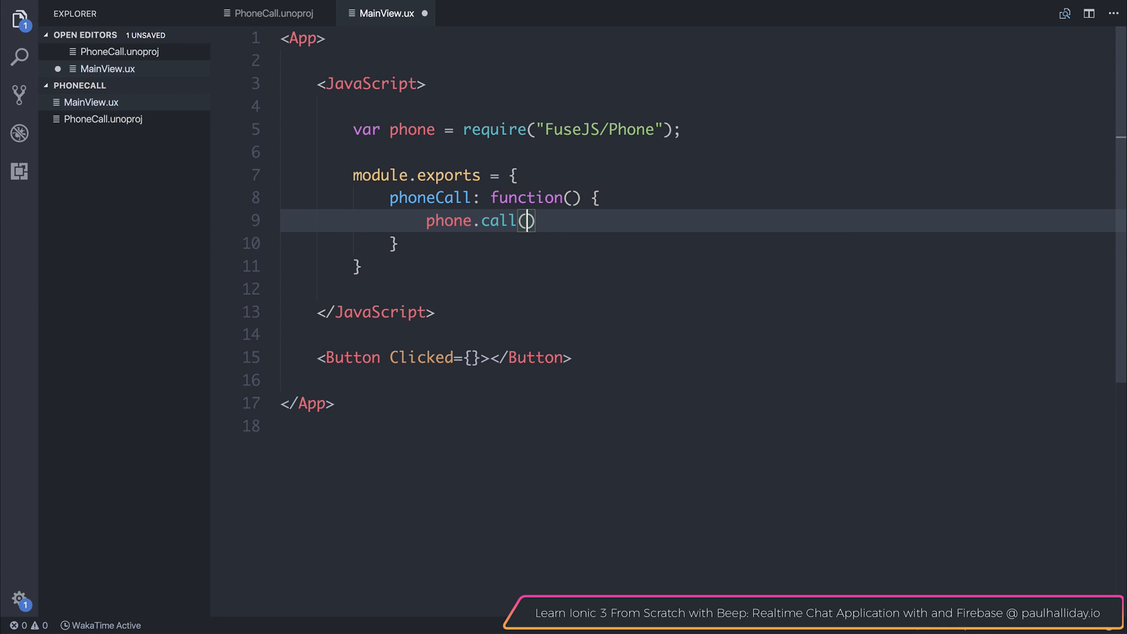
text("")
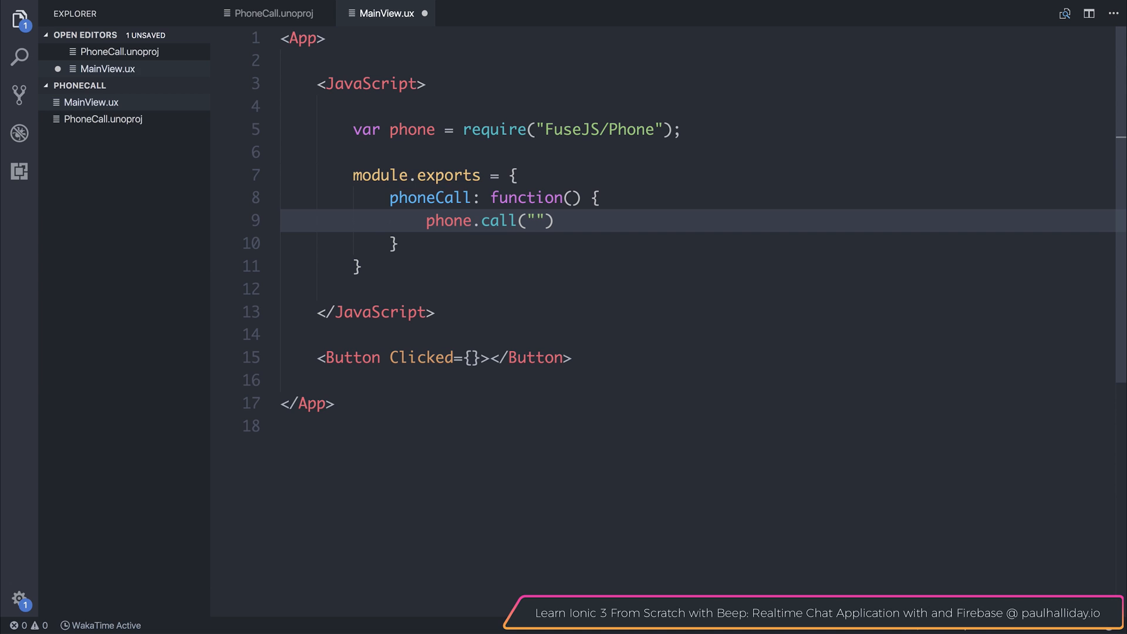
text(+ 44)
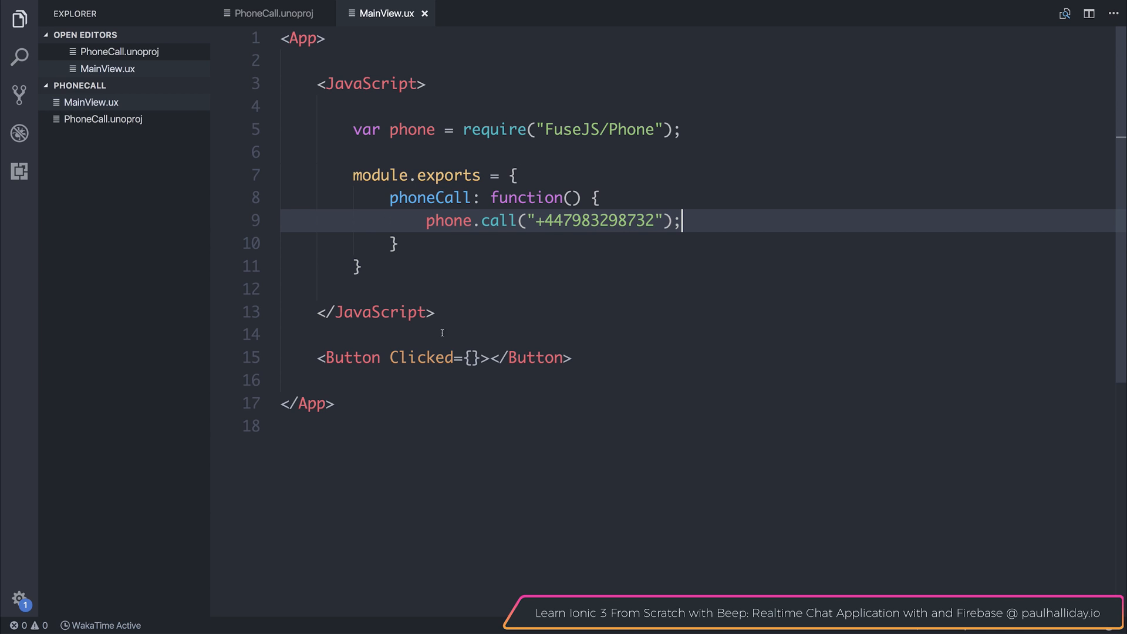
- Set the Button's Clicked handler to phoneCall and start a Text="" attribute for its label
text(phoneCall)
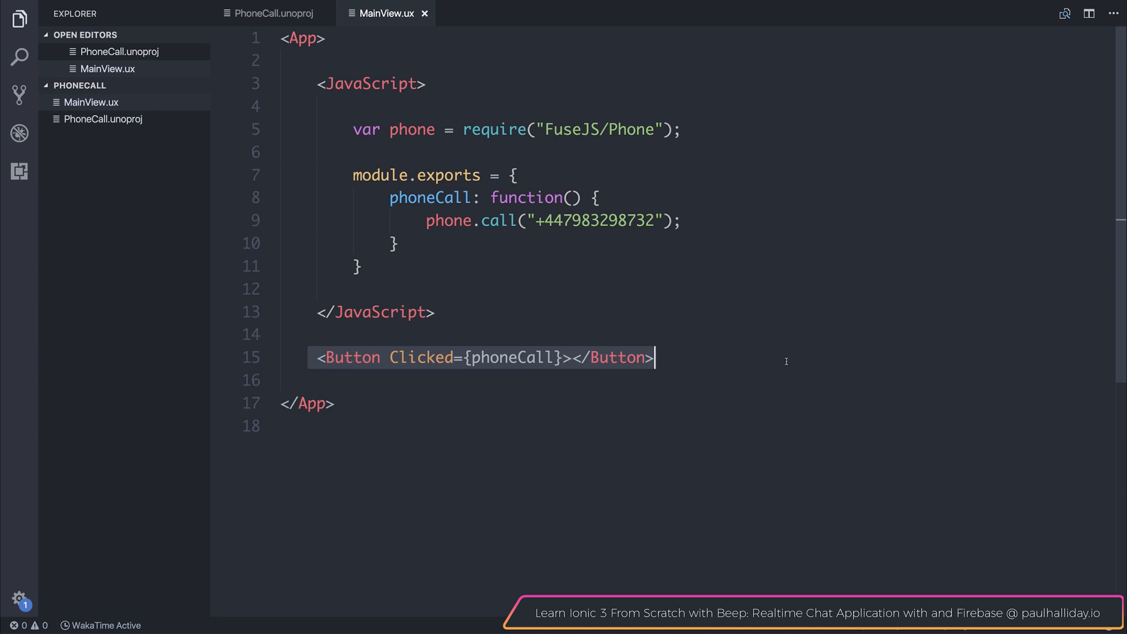
click(553, 357)
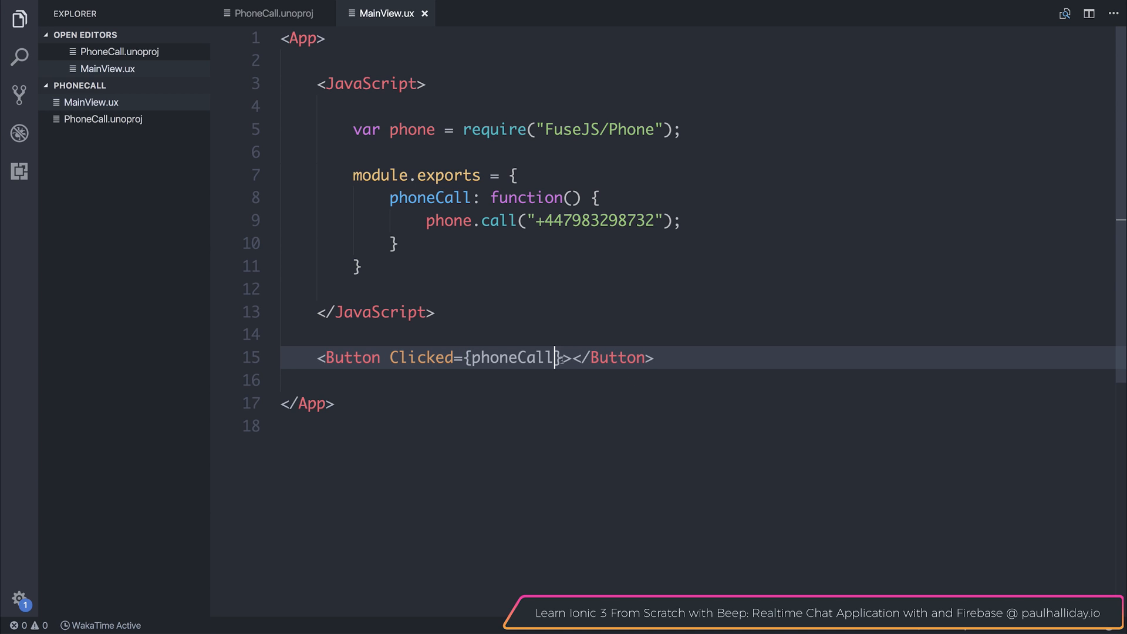
text(Text="")
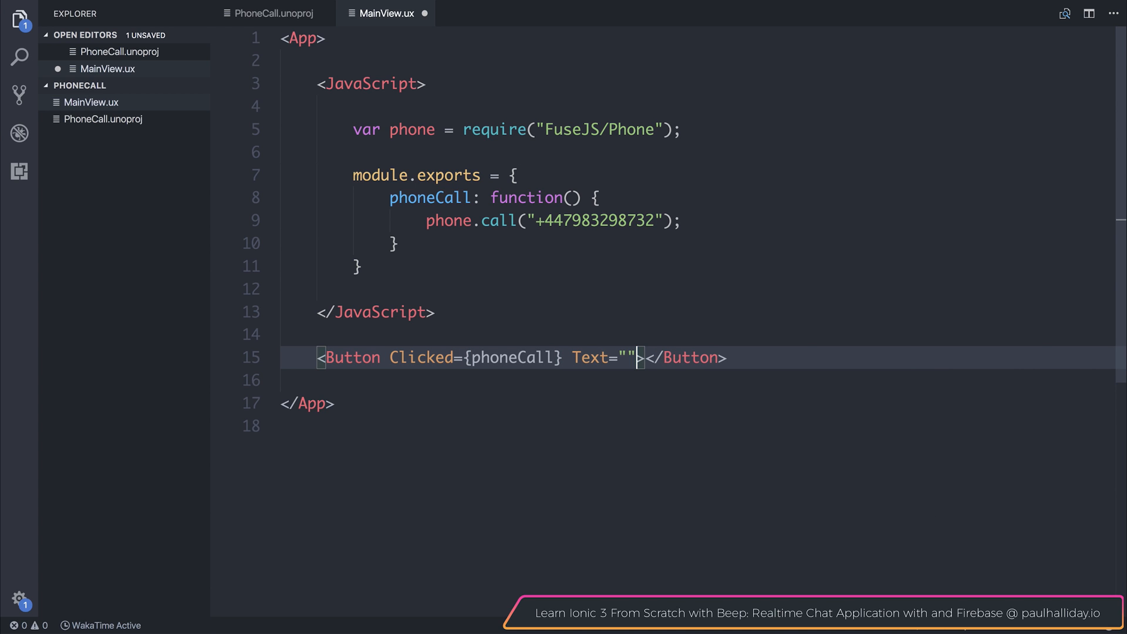
text(P)
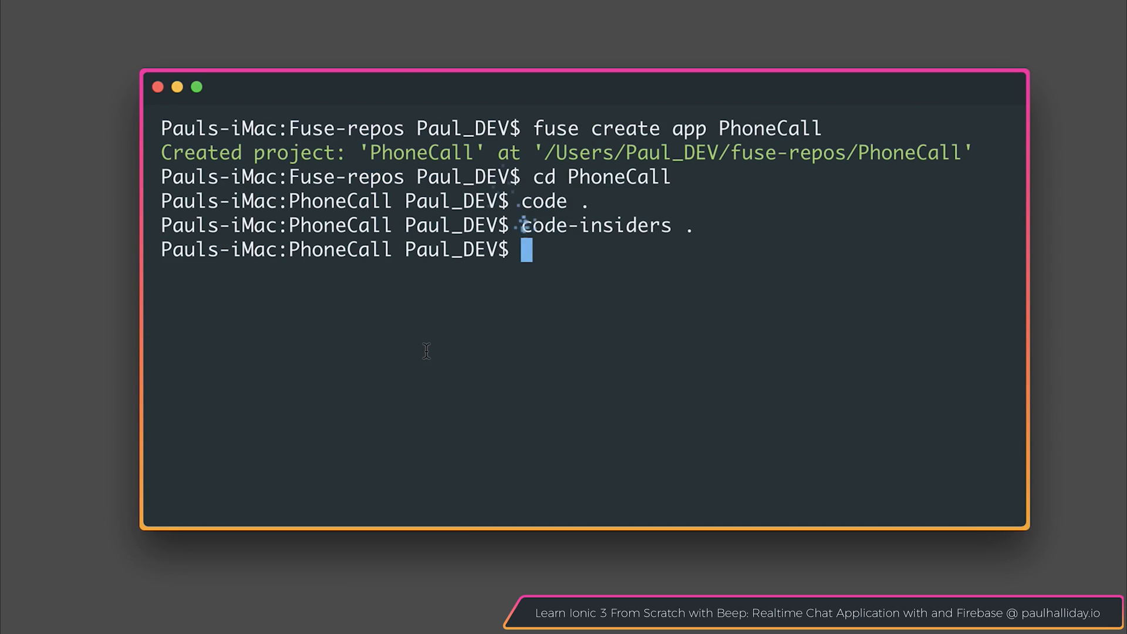
- Run `fuse preview -t` targeting Android to preview the PhoneCall app
text(fuse p)
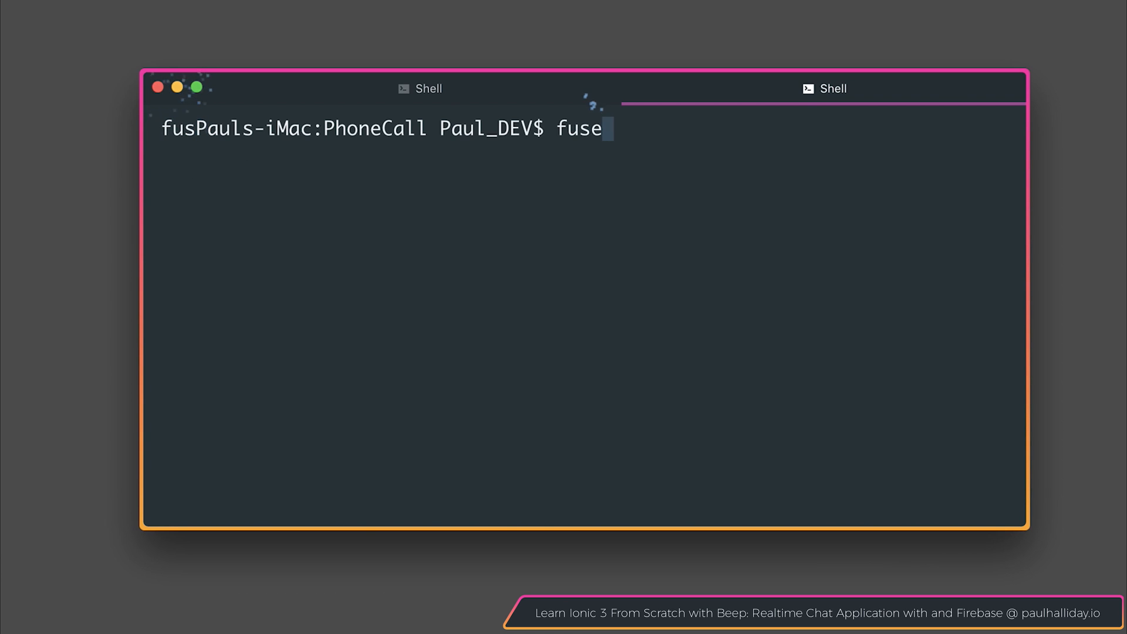
text(preview)
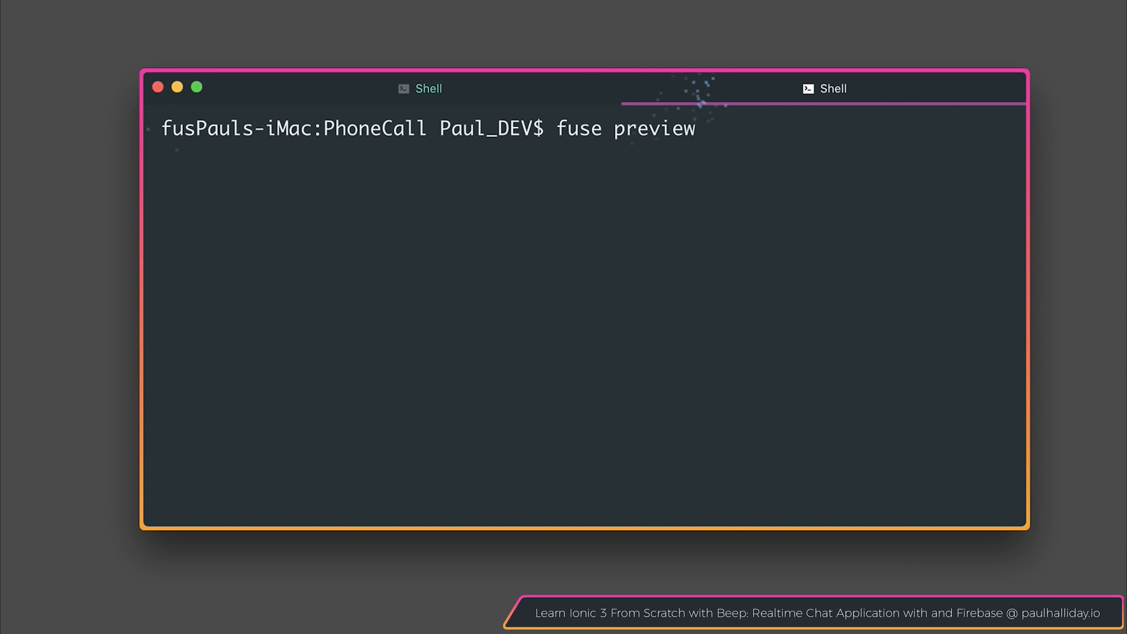
text(-t)
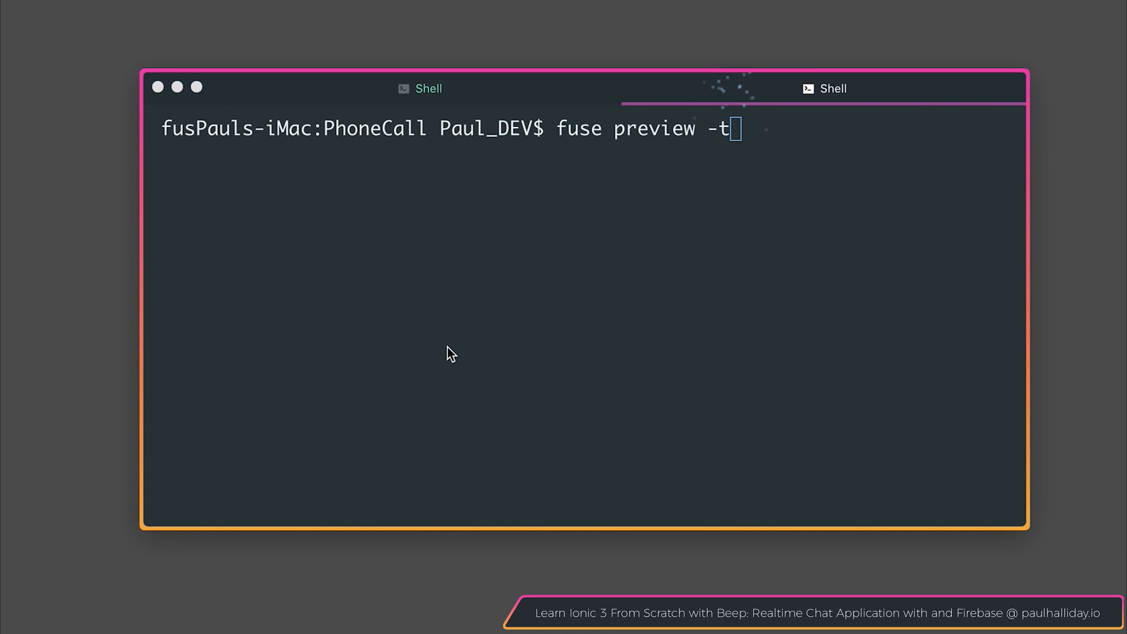
text(=")
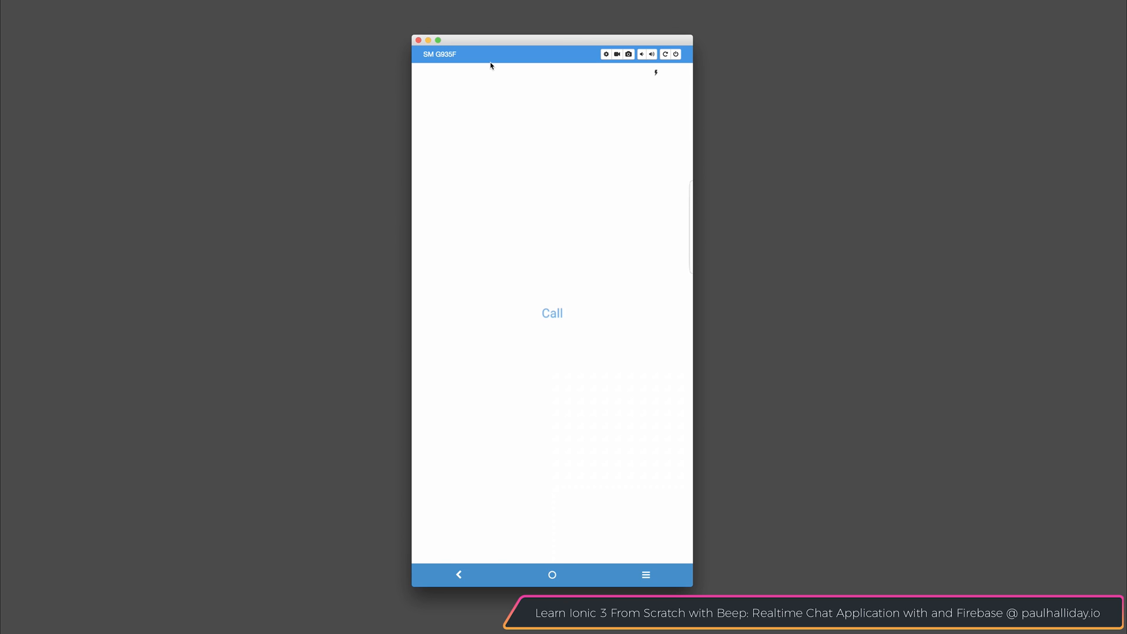
click(552, 312)
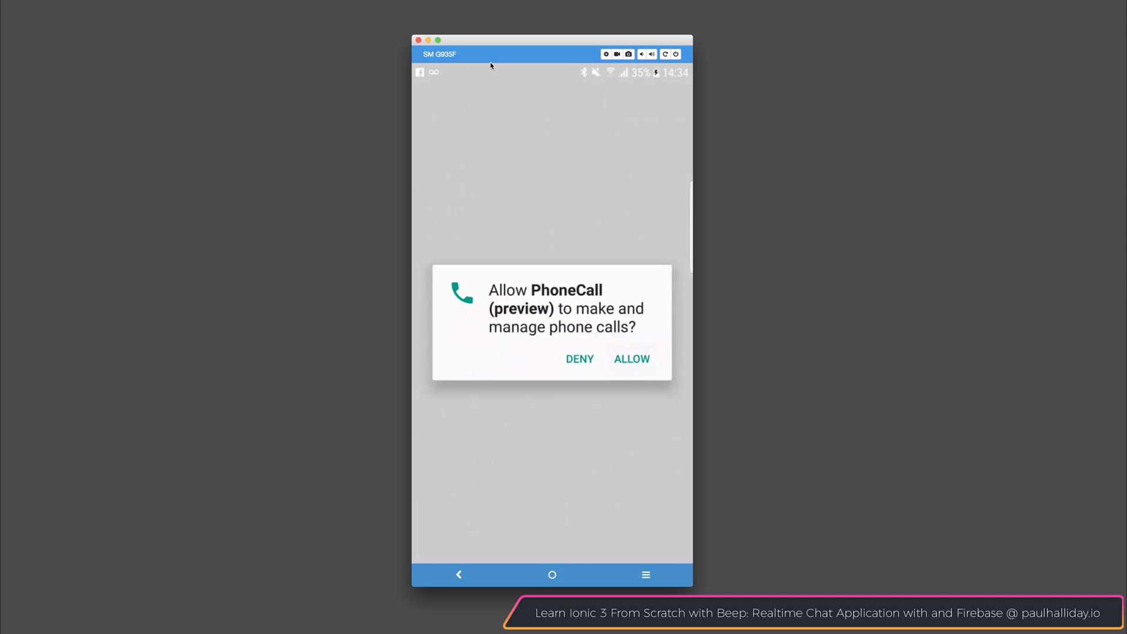
click(632, 360)
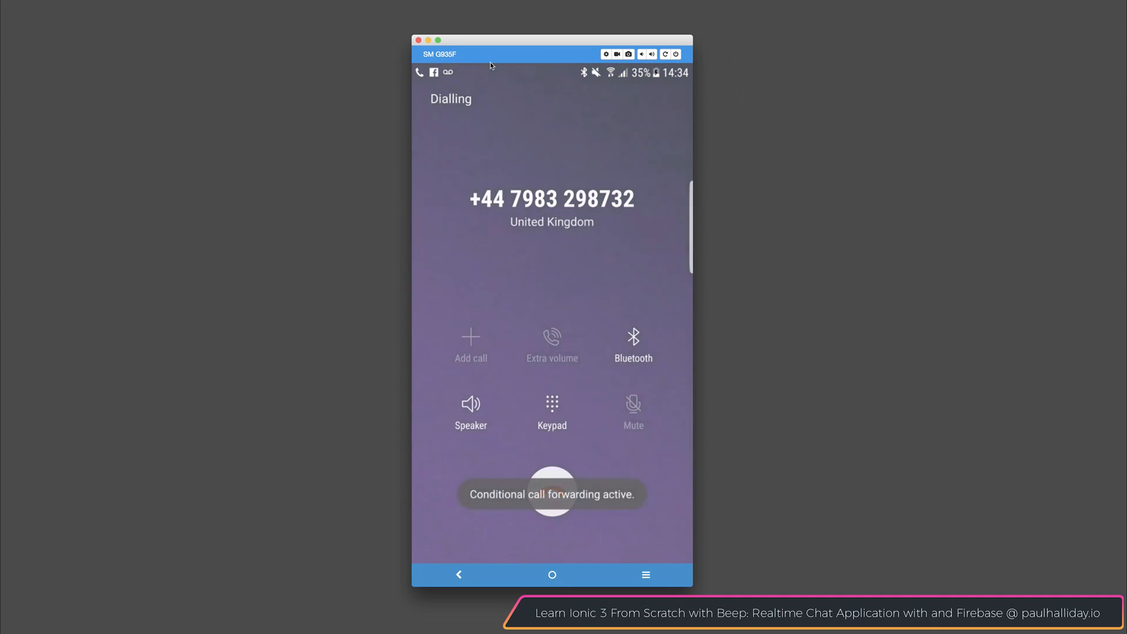
click(552, 494)
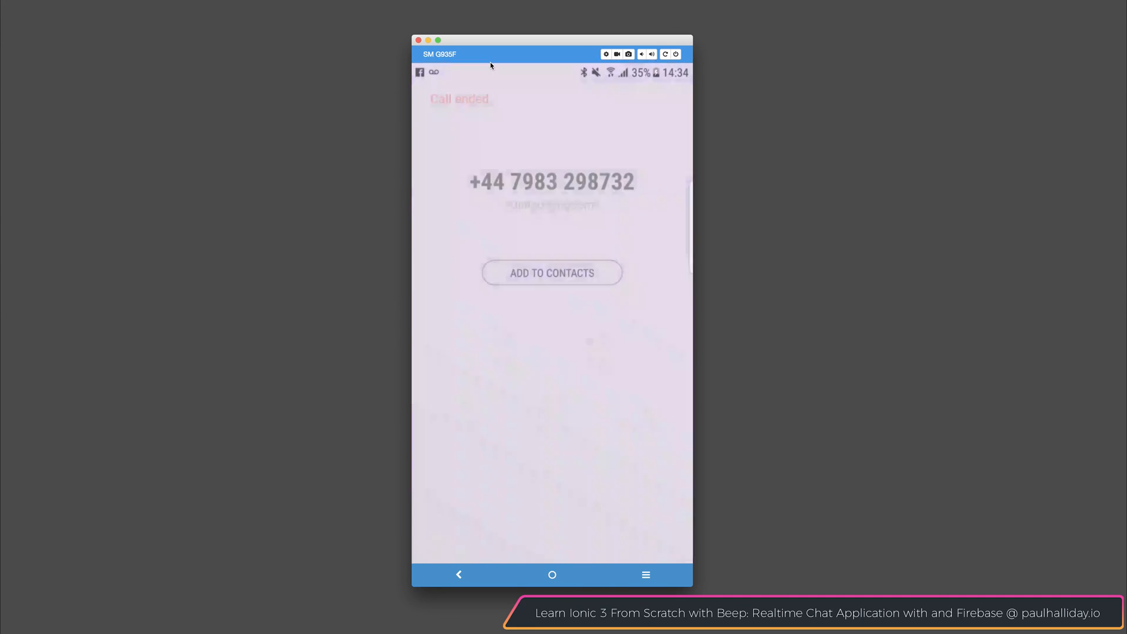